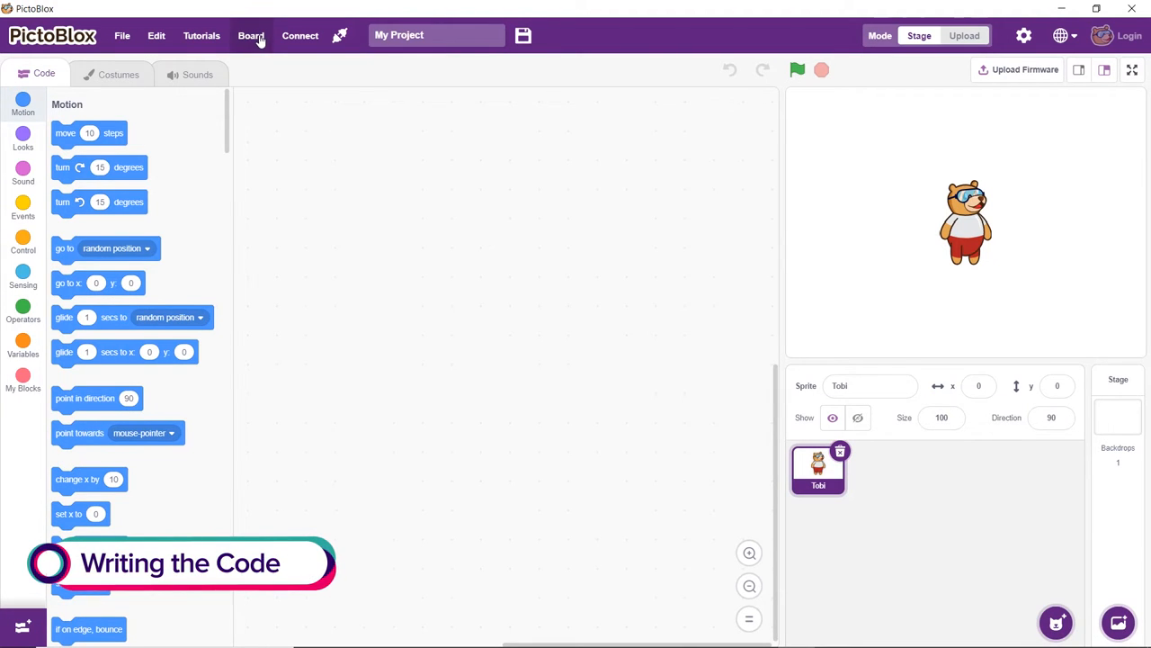
pyautogui.moveTo(261, 67)
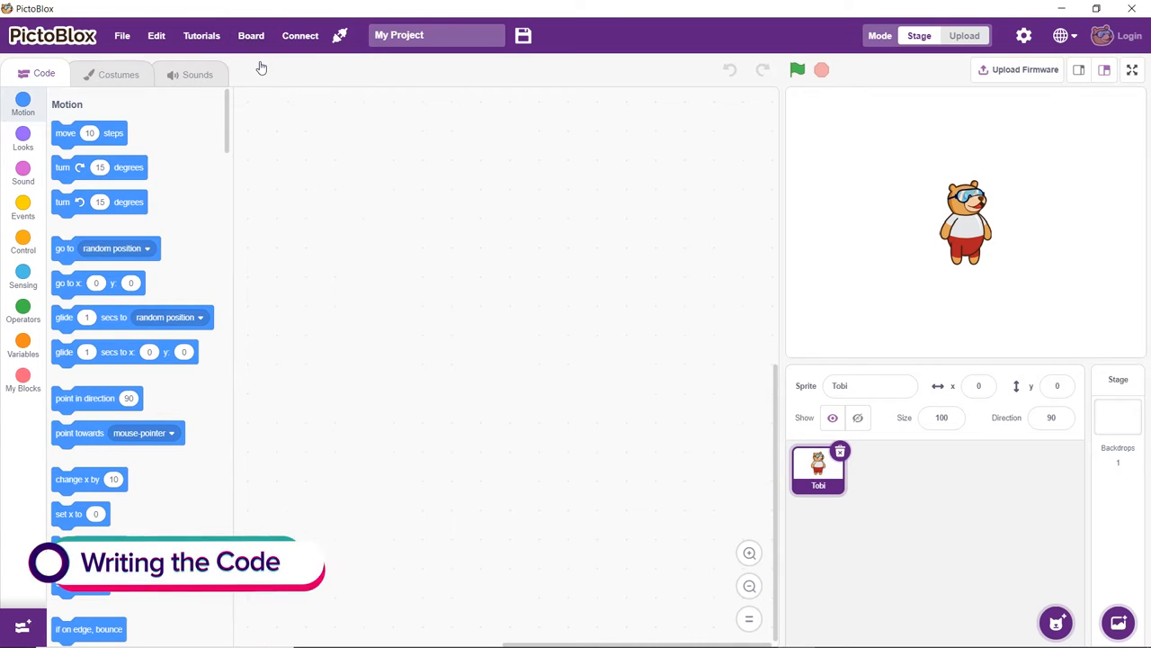
# Step: Select the evive board and connect it on COM3
pyautogui.click(300, 35)
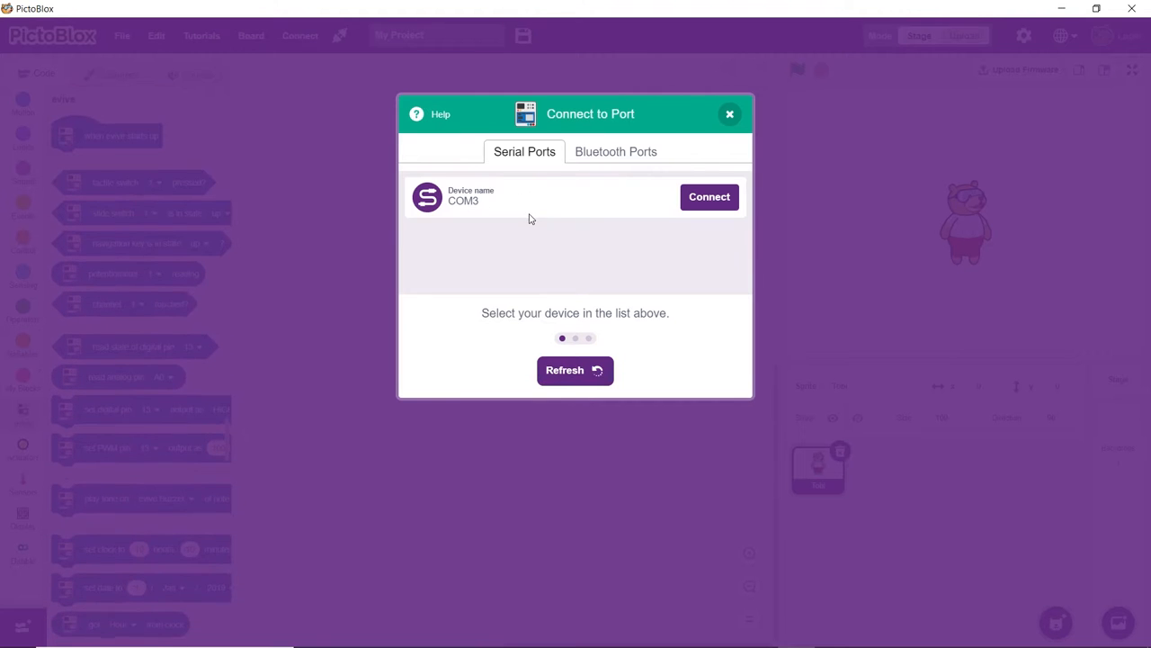
pyautogui.click(709, 196)
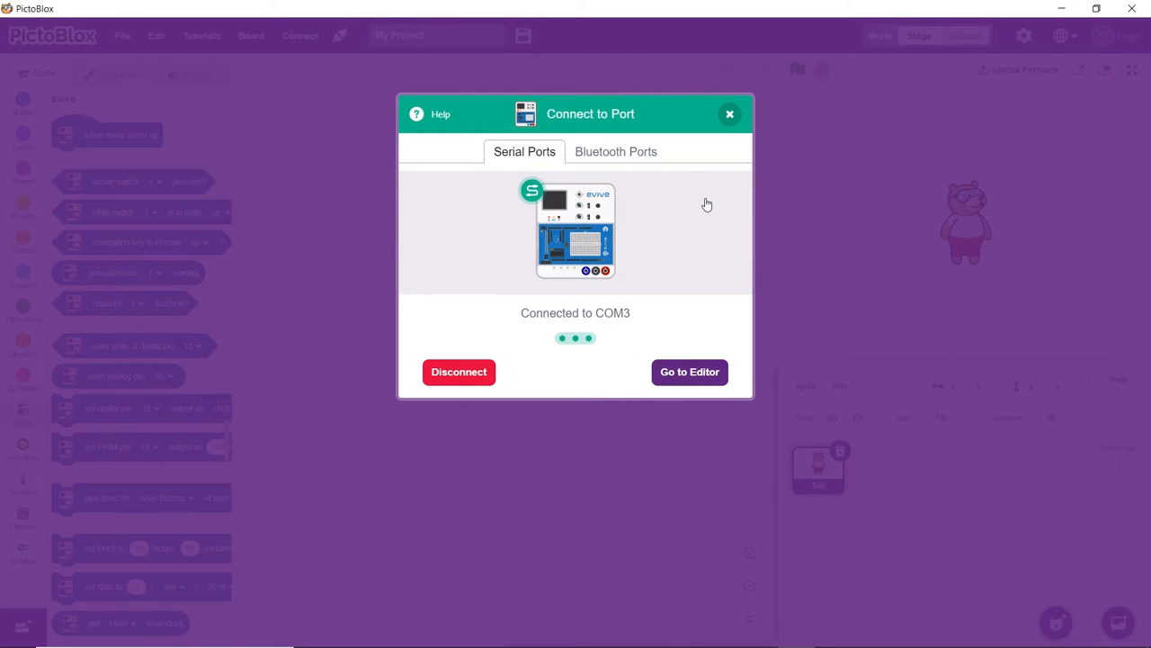
pyautogui.click(689, 371)
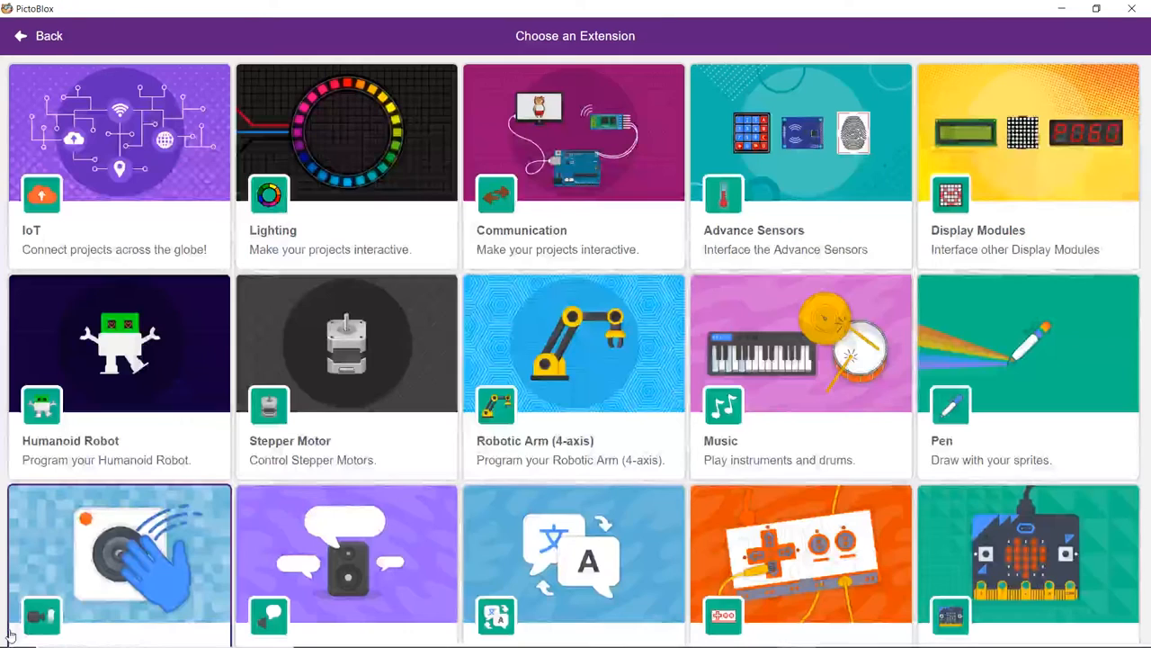
# Step: Add the Robotic Arm (4-axis) extension and switch the project to Upload mode
pyautogui.click(38, 36)
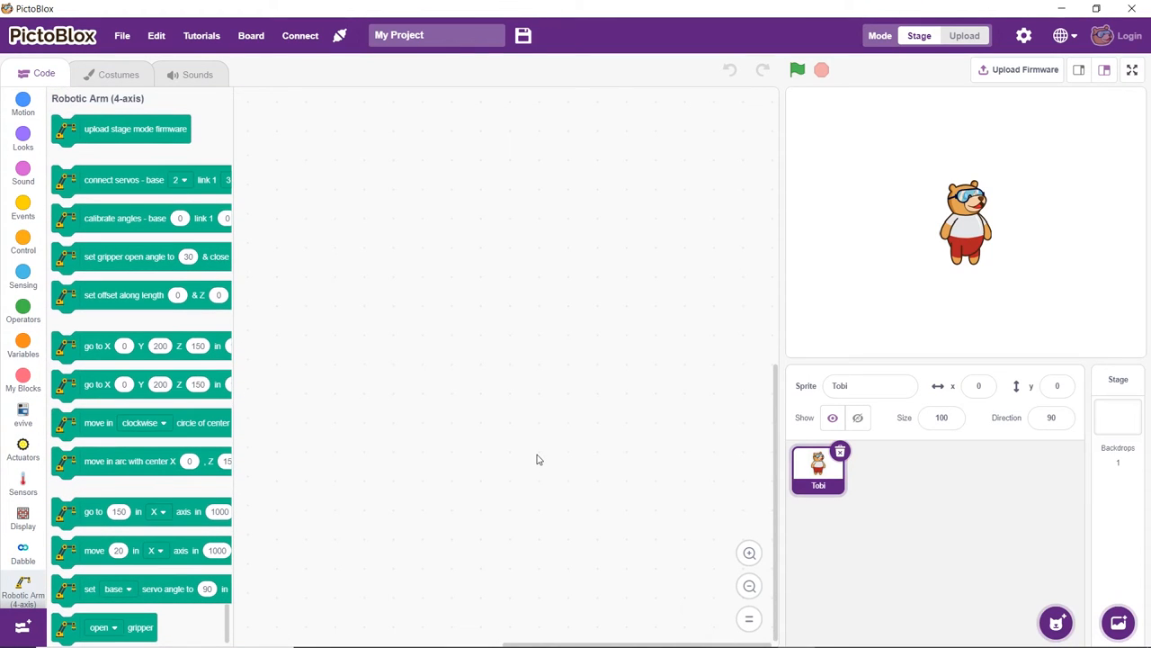
pyautogui.click(964, 35)
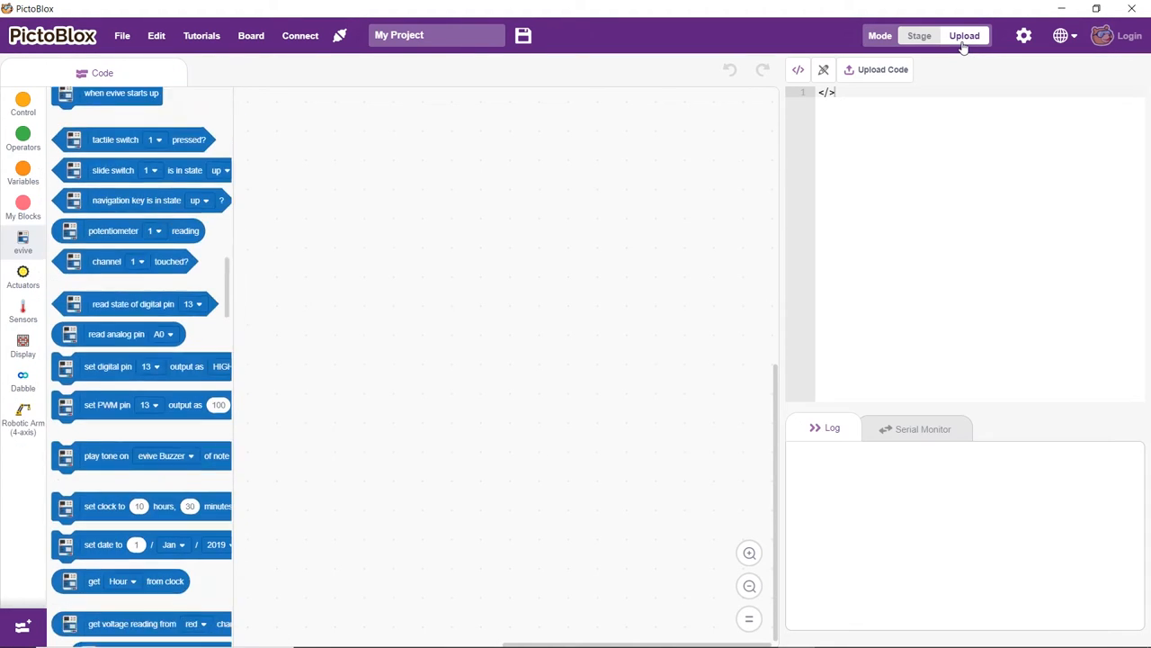
pyautogui.scroll(3)
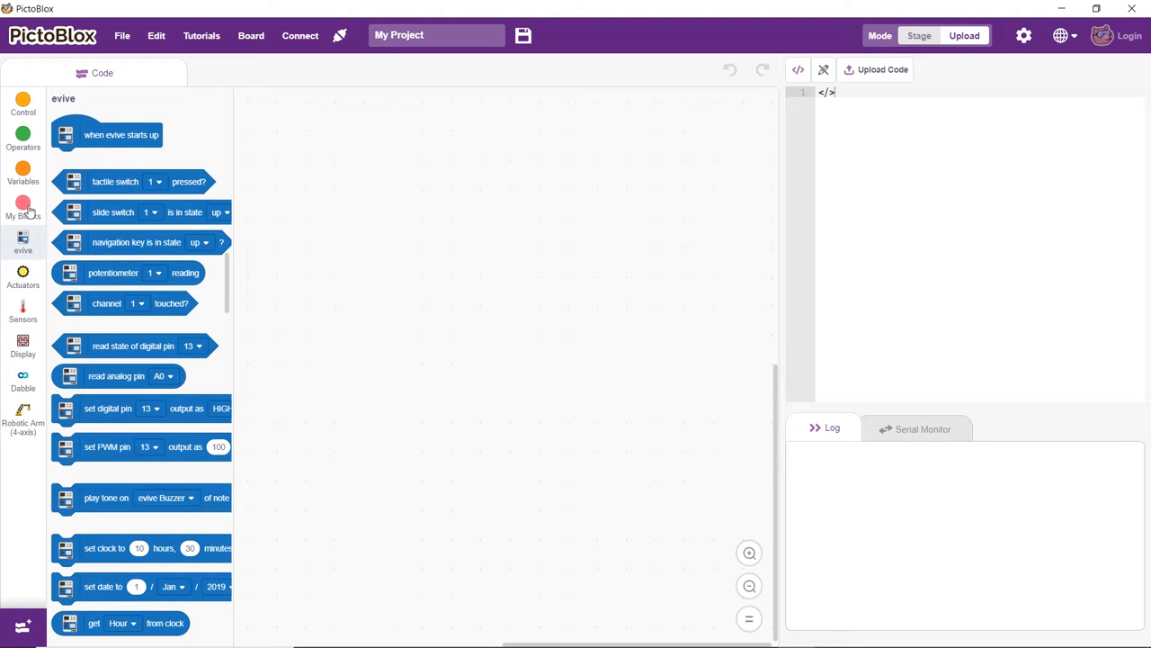
pyautogui.click(22, 208)
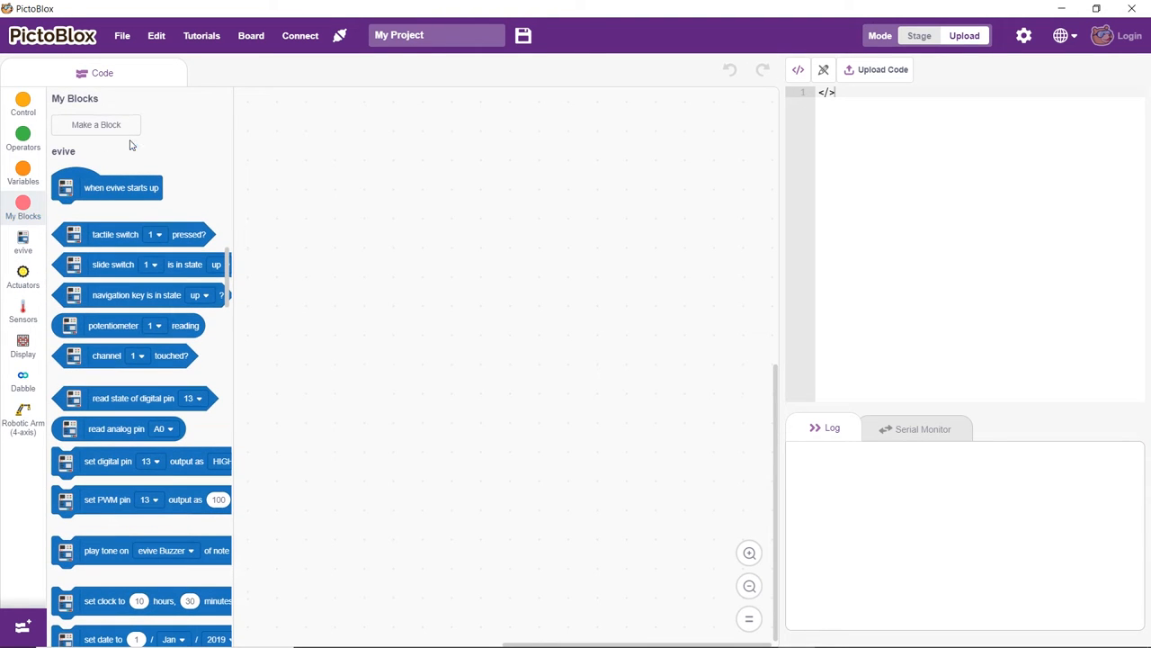
# Step: Make custom blocks named 'Initialize' and 'Display'
pyautogui.click(96, 124)
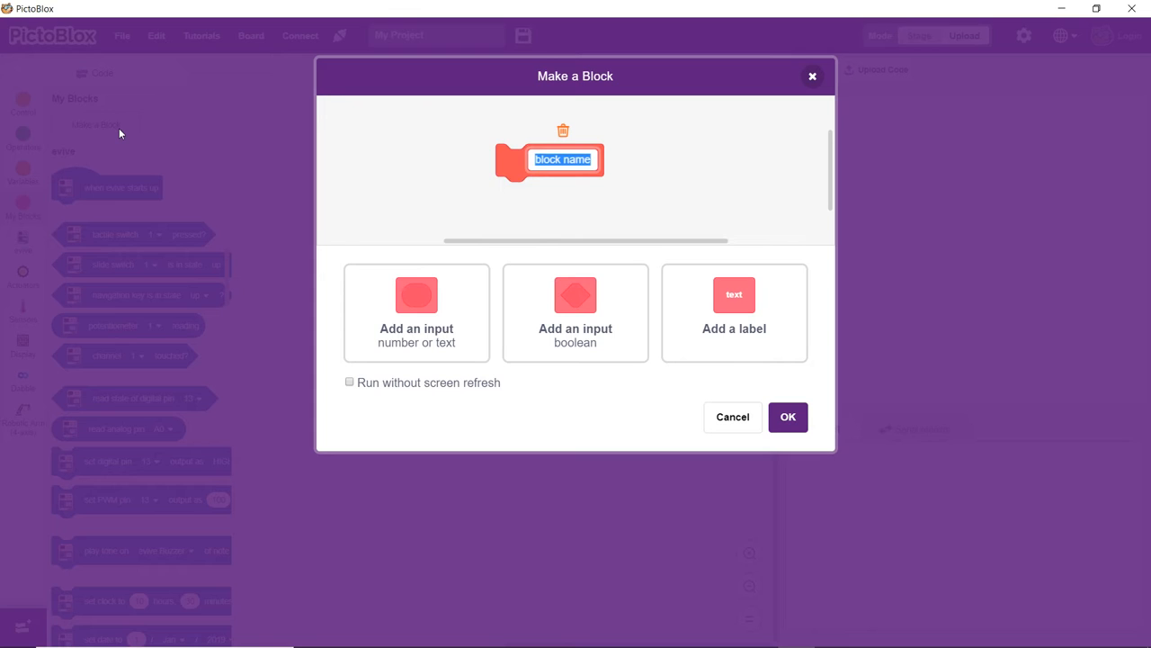
pyautogui.write('Init')
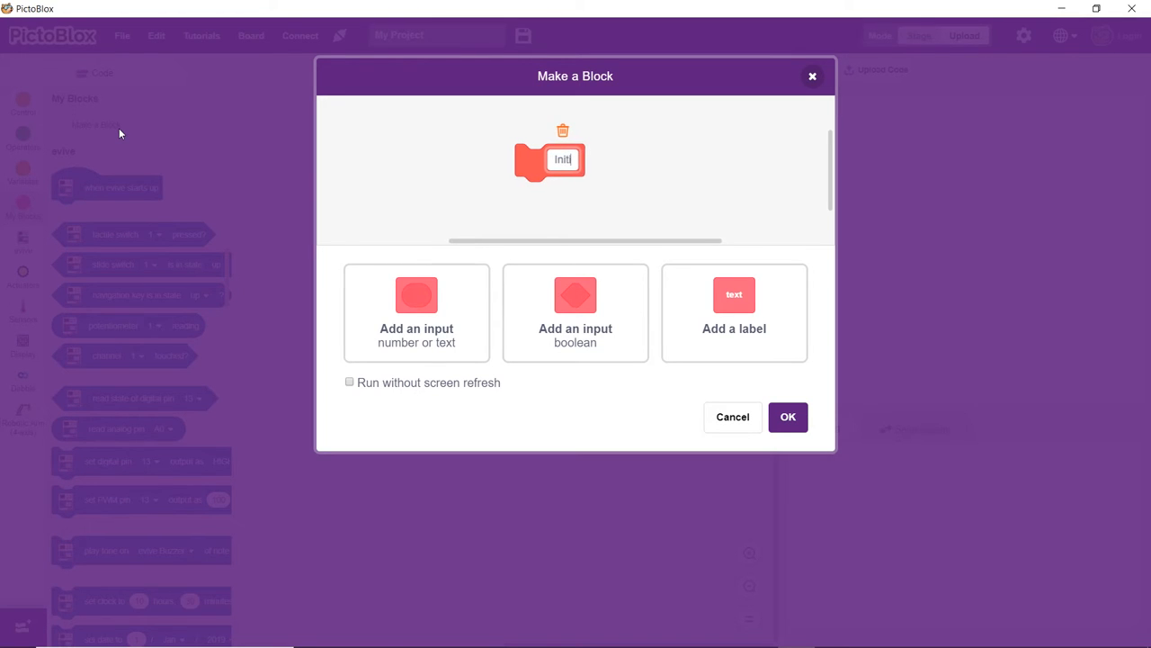
pyautogui.write('Displ')
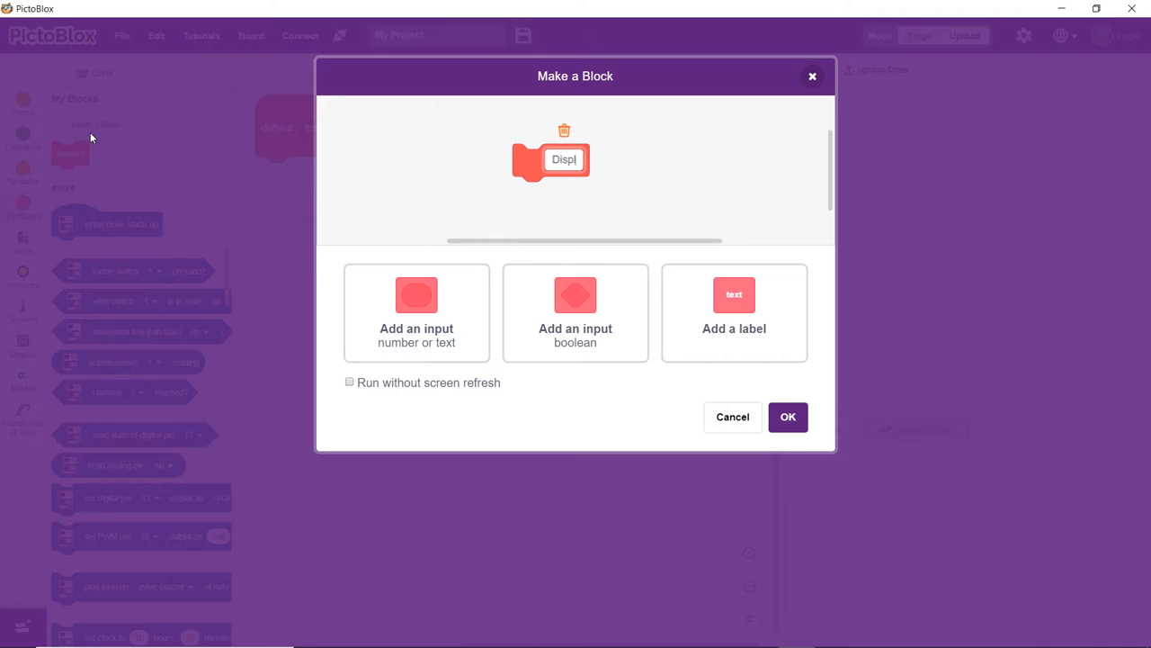
pyautogui.click(788, 416)
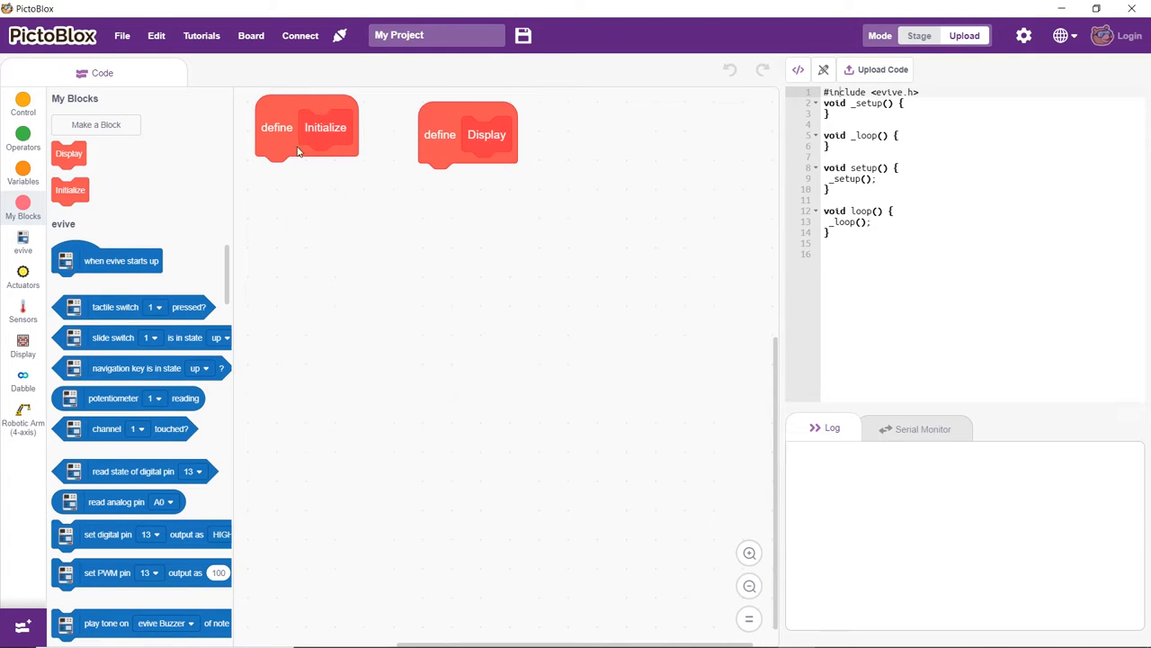
# Step: Build Initialize: connect servos, calibrate, set rotational servo, fill screen black
pyautogui.moveTo(306, 127); pyautogui.dragTo(304, 225)
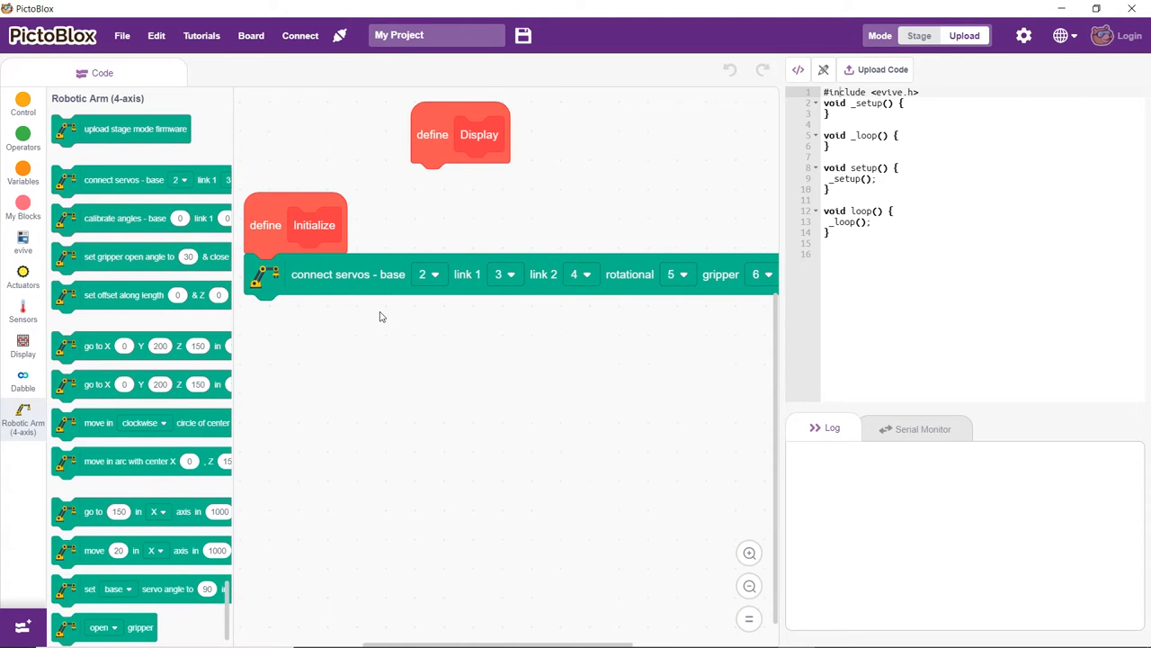
pyautogui.moveTo(125, 217); pyautogui.dragTo(216, 279)
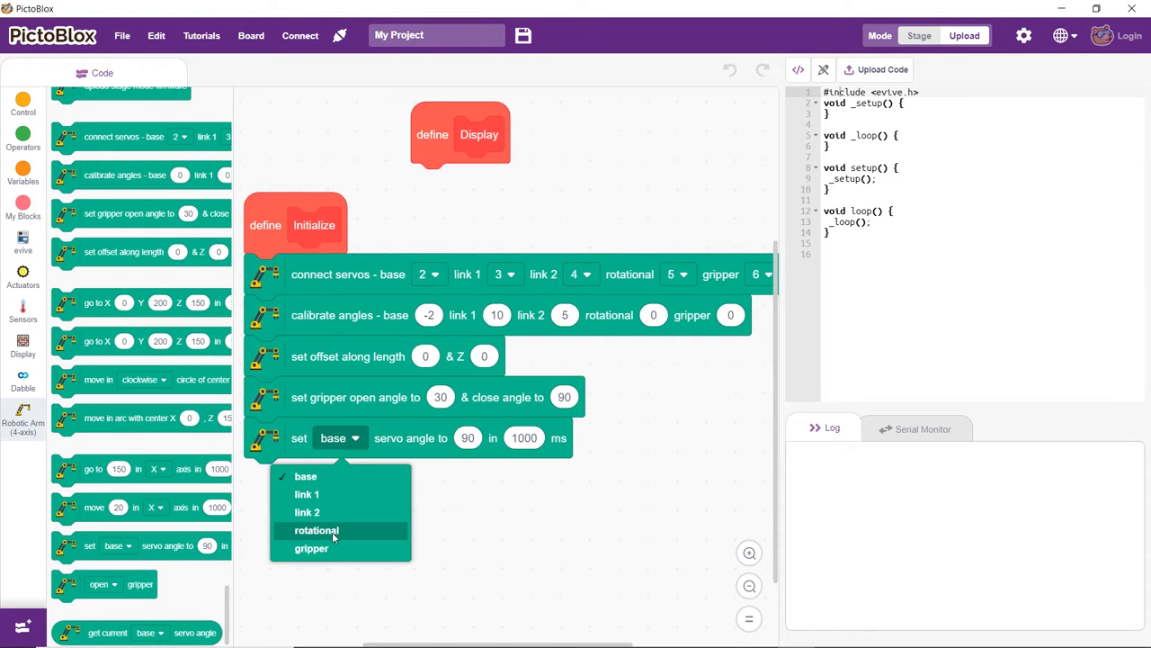
pyautogui.click(316, 530)
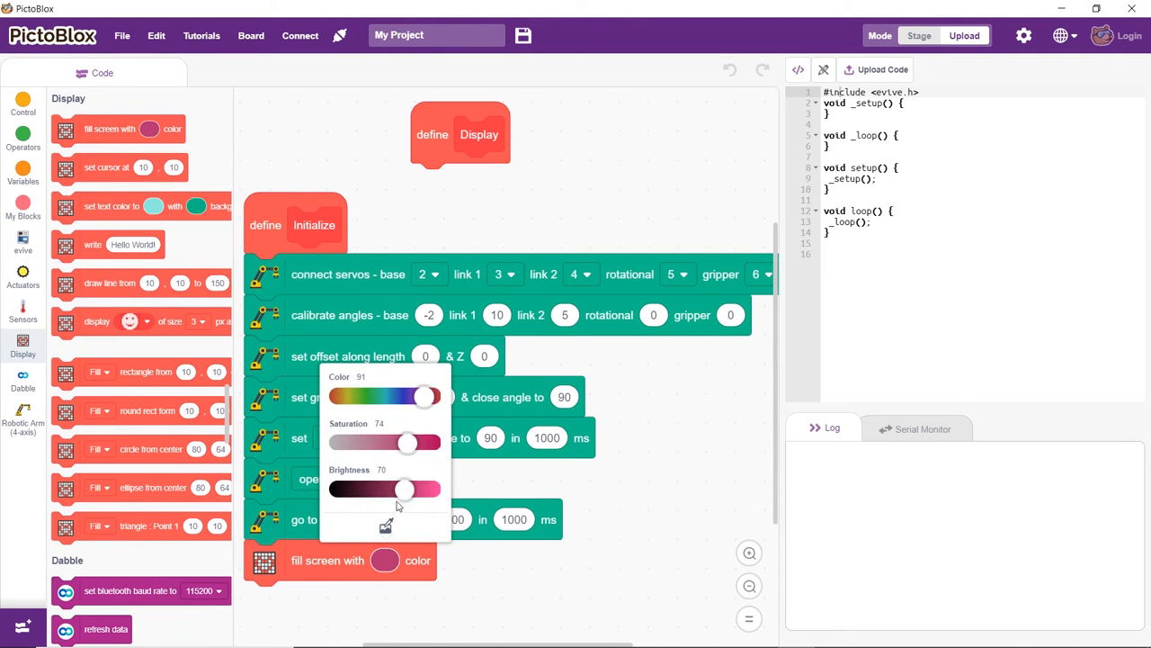
pyautogui.moveTo(403, 488); pyautogui.dragTo(336, 488)
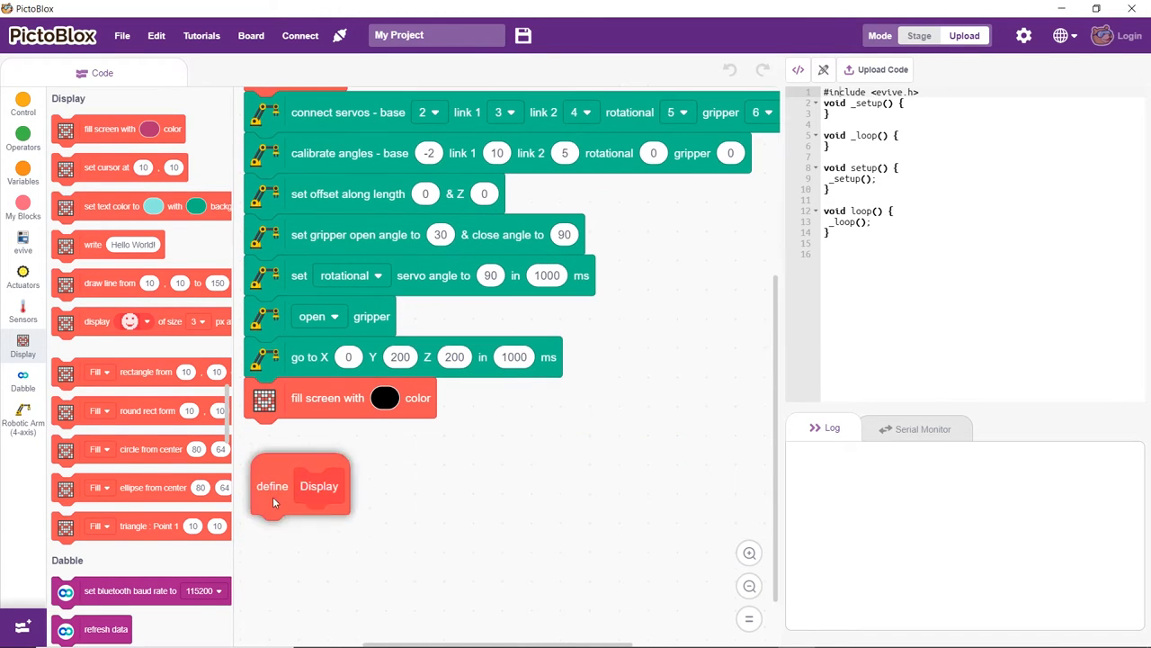
# Step: Duplicate the cursor-and-write pairs so Display prints X, Y and Z positions
pyautogui.click(384, 397)
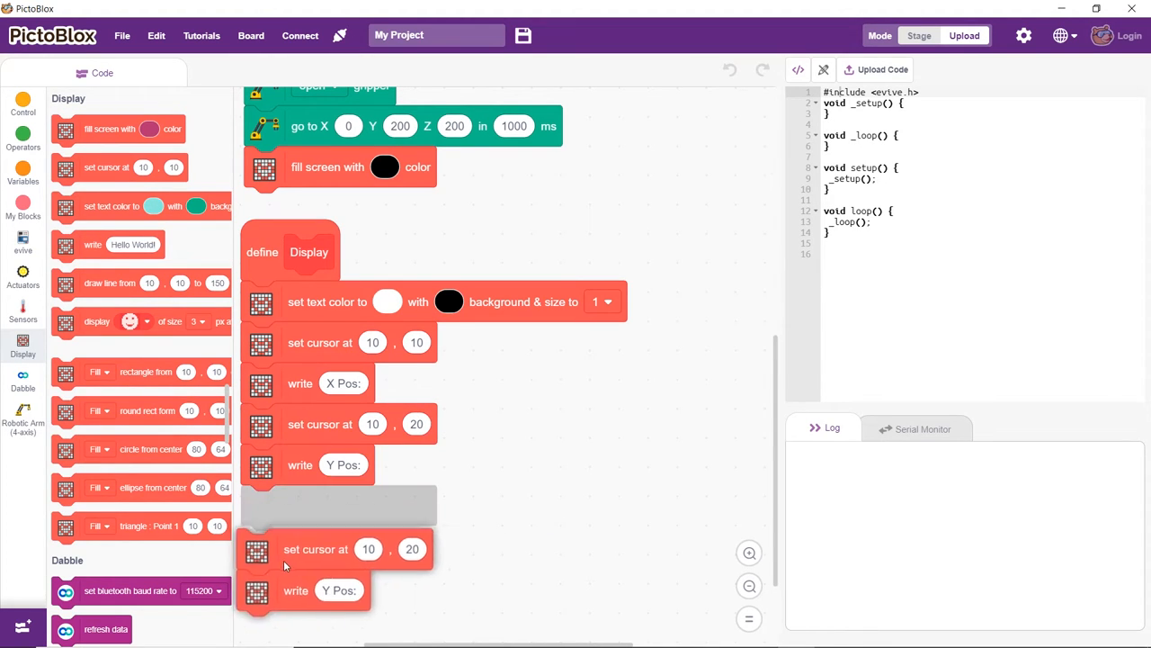
pyautogui.click(412, 549)
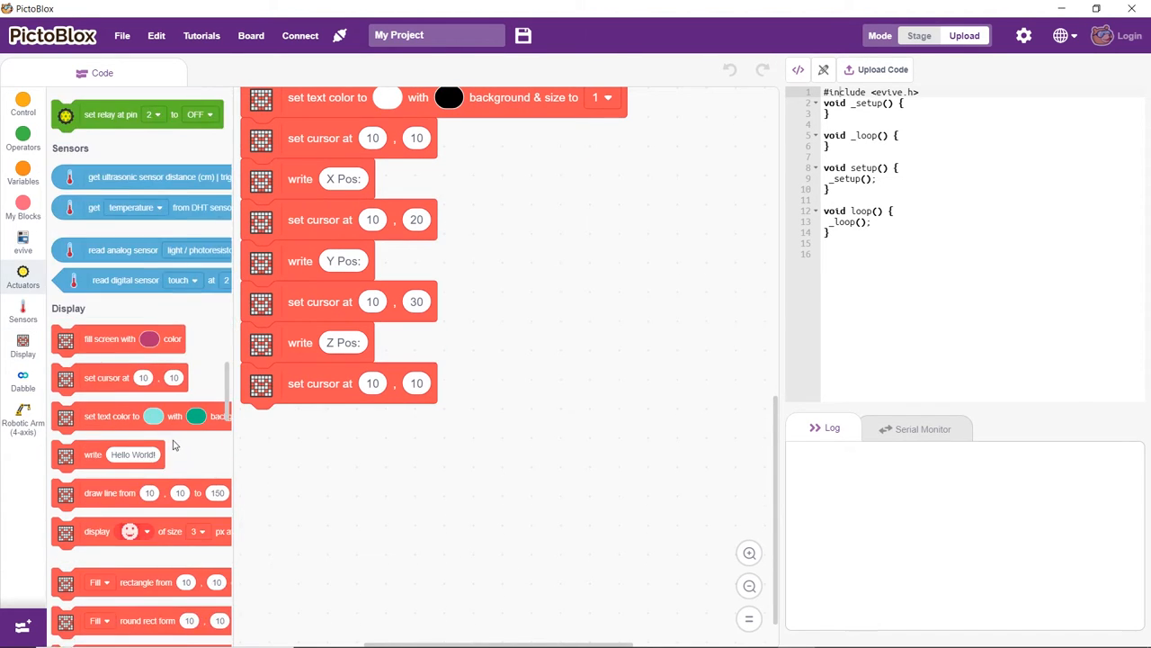
pyautogui.click(372, 384)
pyautogui.write('50')
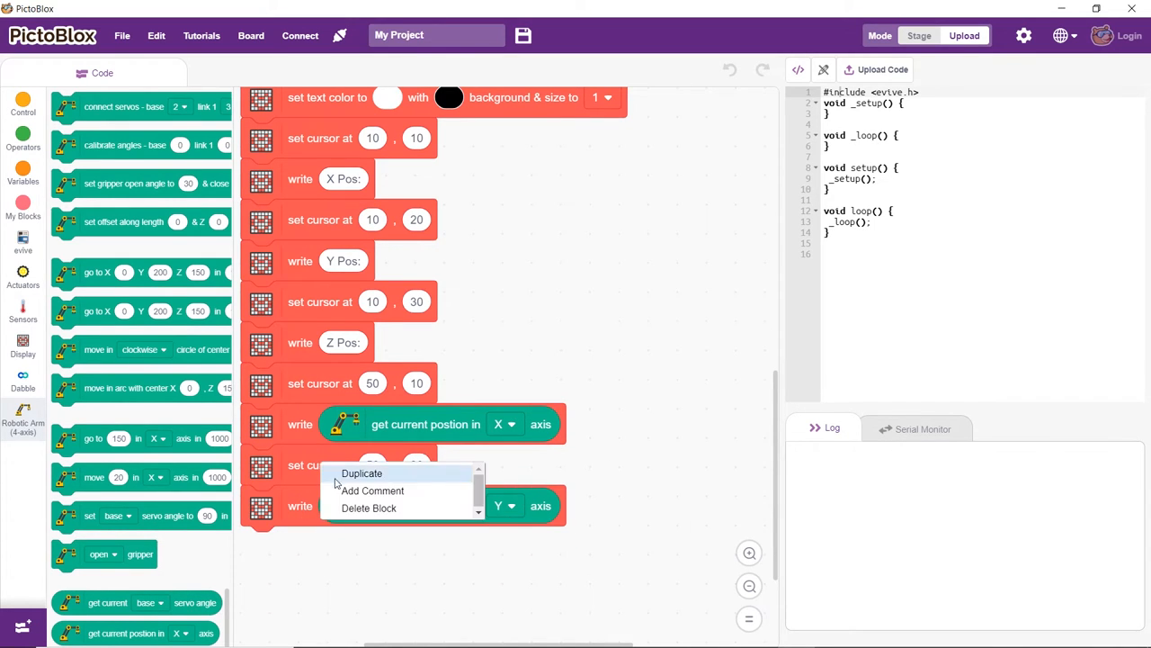
pyautogui.click(361, 472)
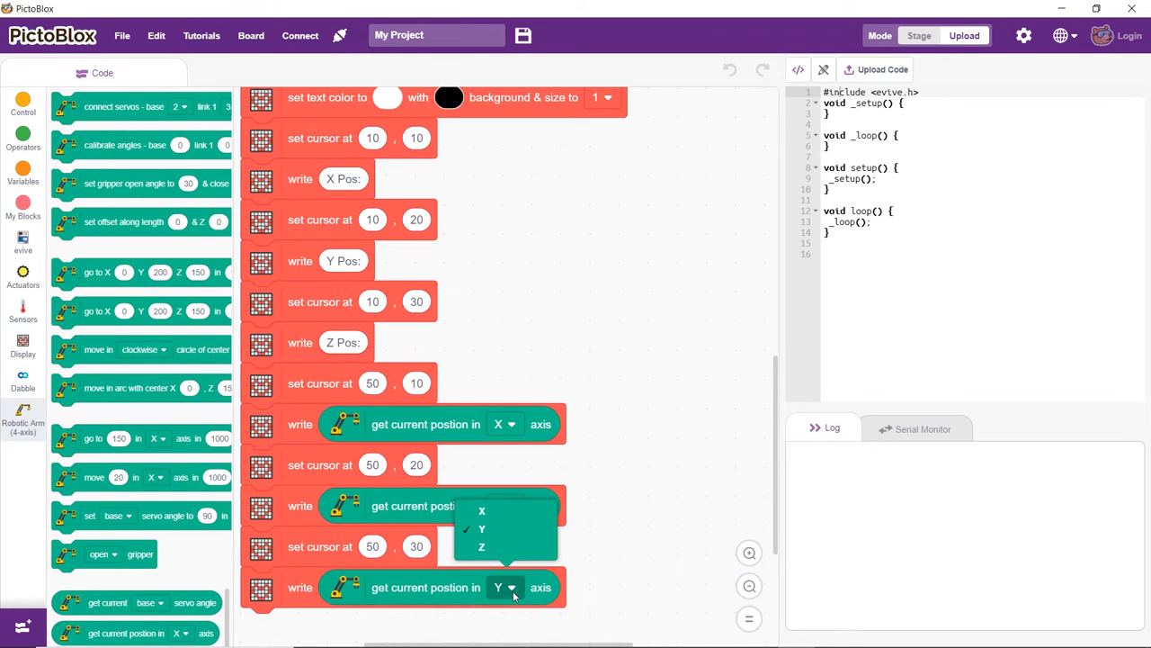
pyautogui.click(481, 546)
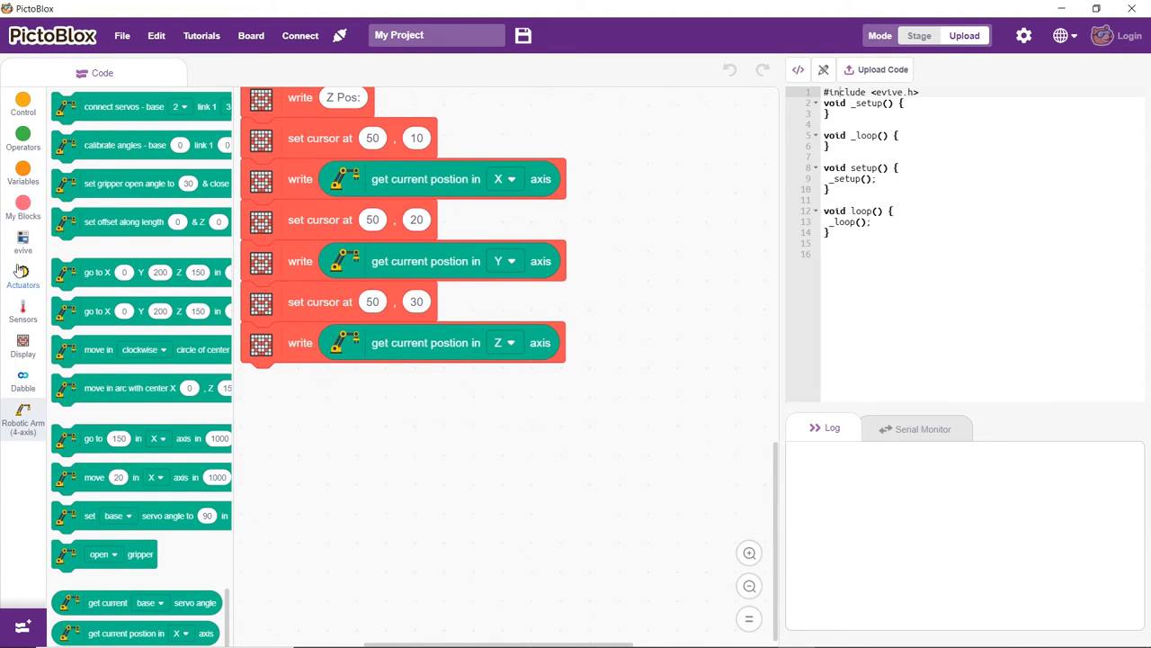
pyautogui.click(22, 242)
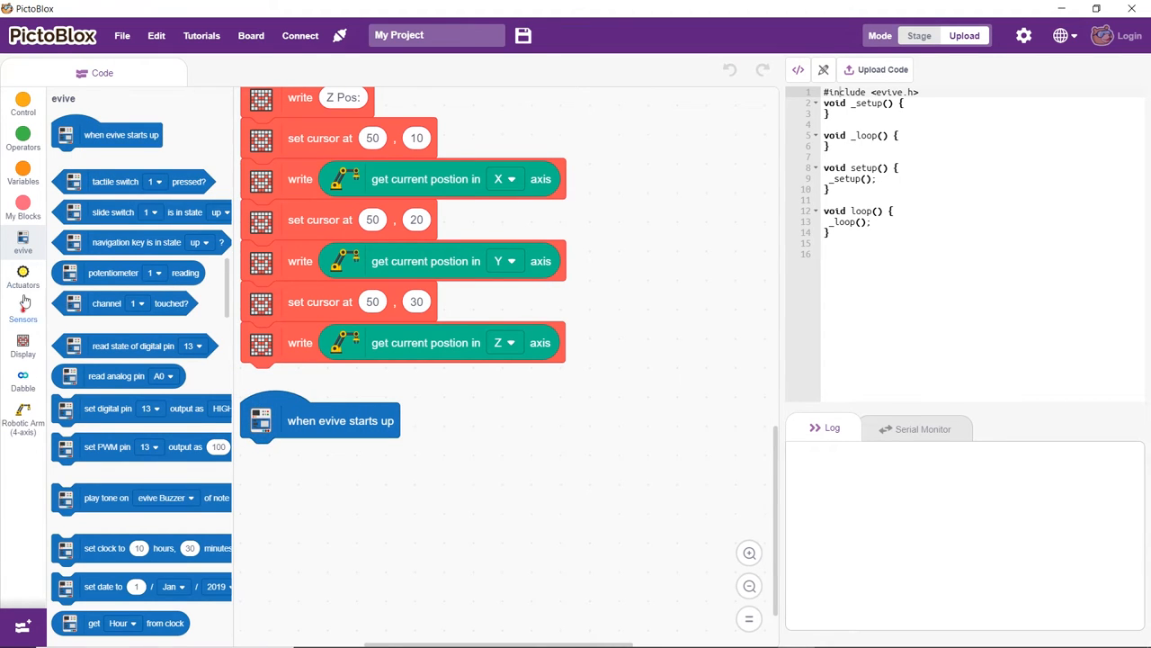
# Step: Run Initialize and Display at startup, then a forever loop going to X0 Y150 Z100
pyautogui.click(22, 207)
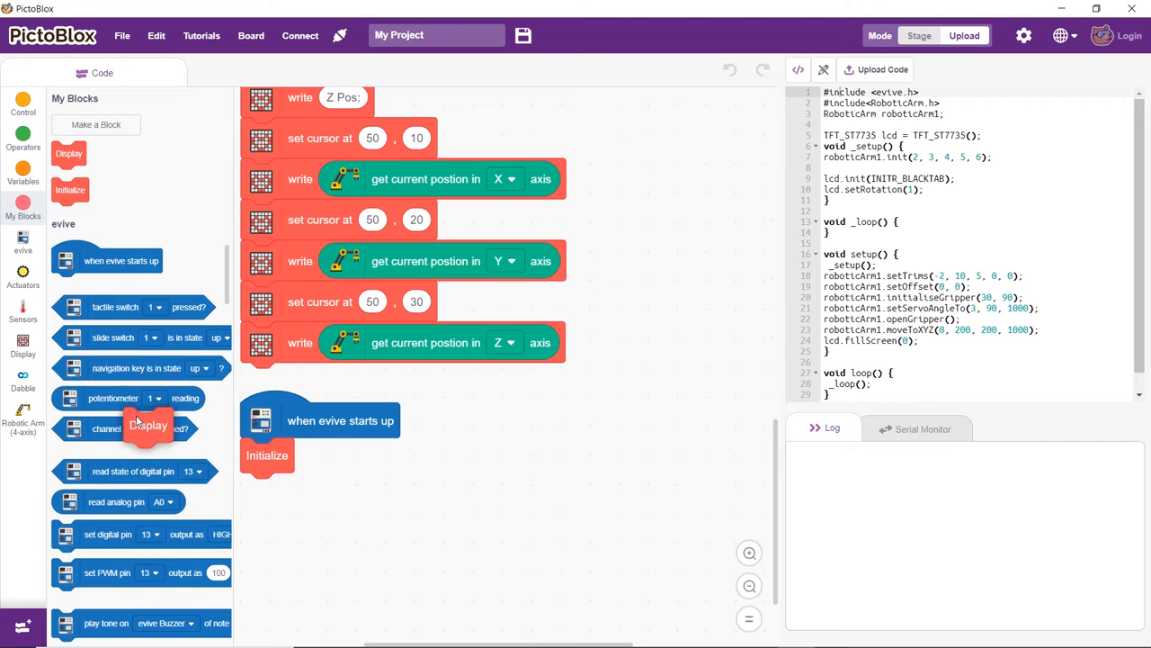
pyautogui.scroll(3)
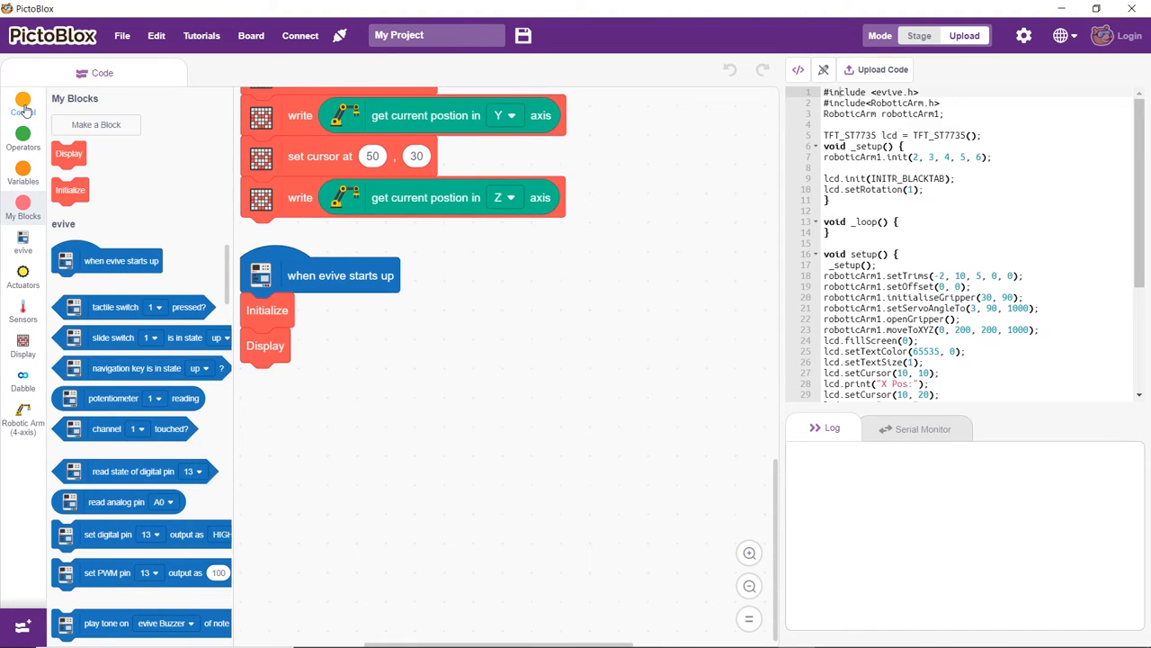
pyautogui.click(22, 99)
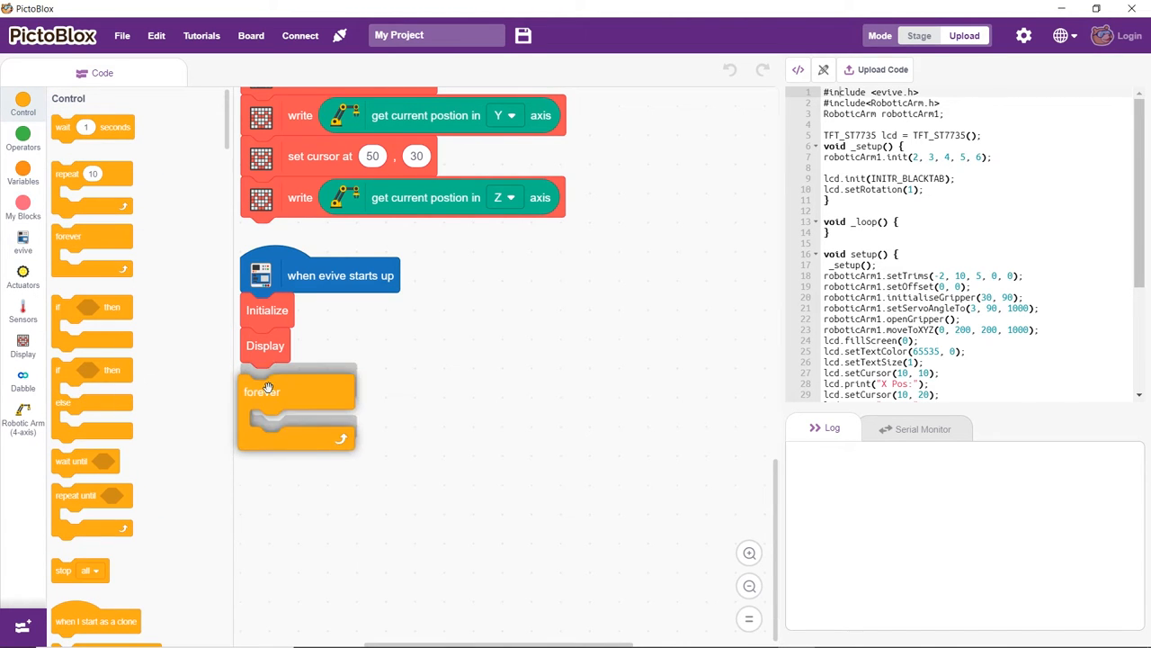
pyautogui.click(23, 416)
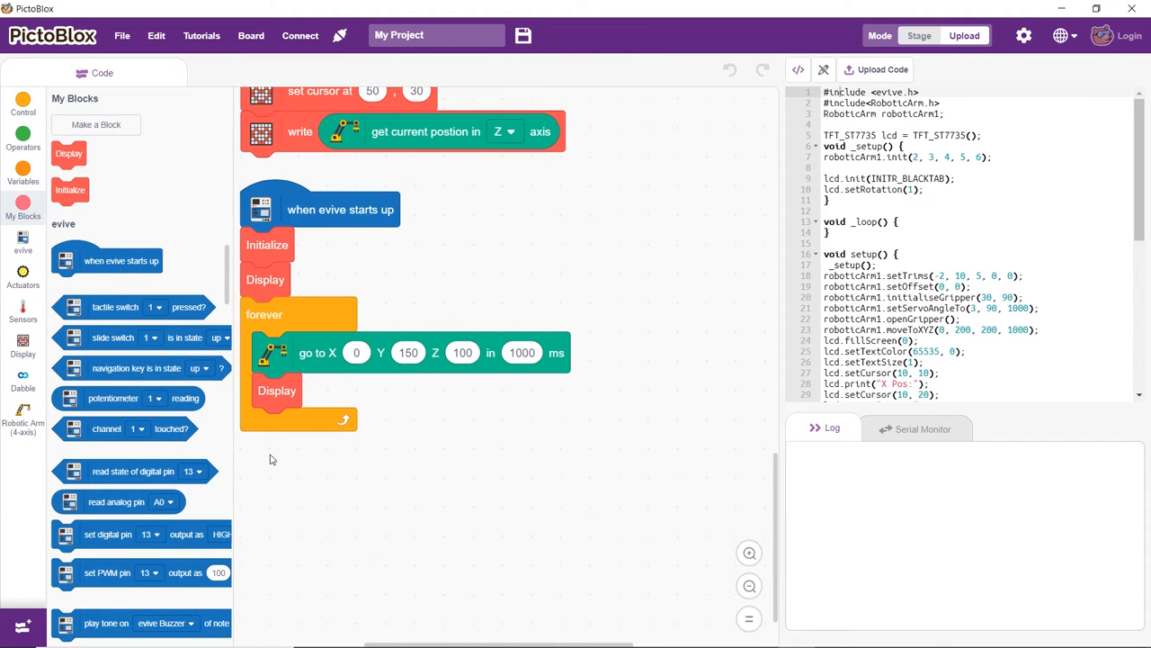
# Step: If ultrasonic distance is under 10, lower to Z 50, redisplay and close the gripper
pyautogui.click(22, 99)
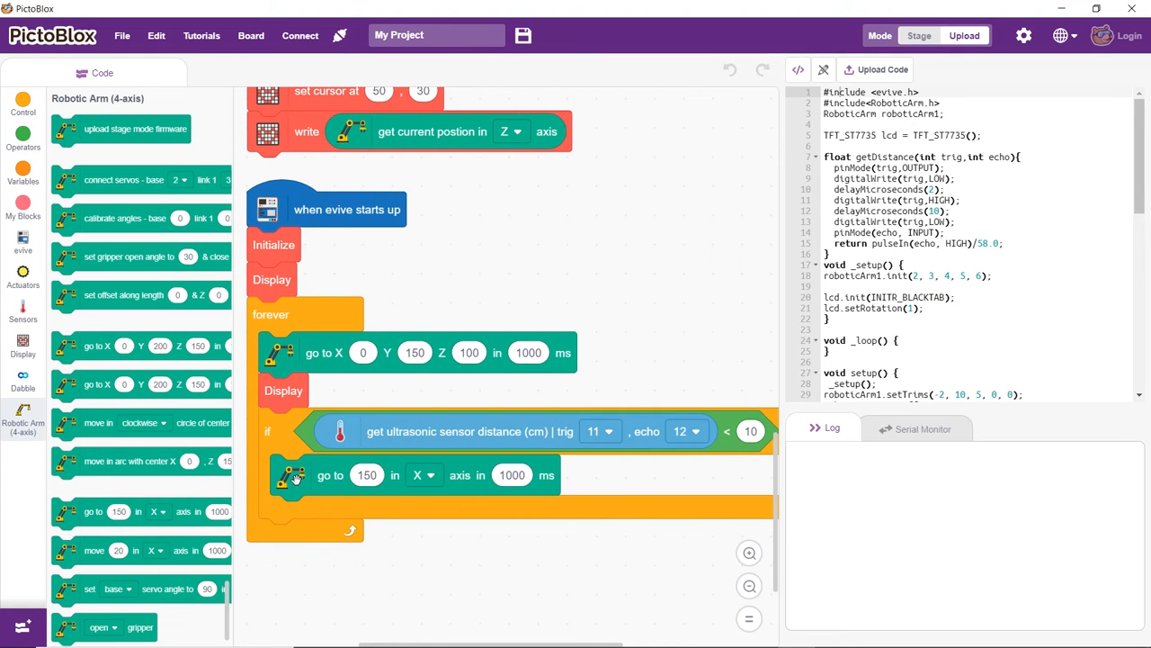
pyautogui.click(23, 209)
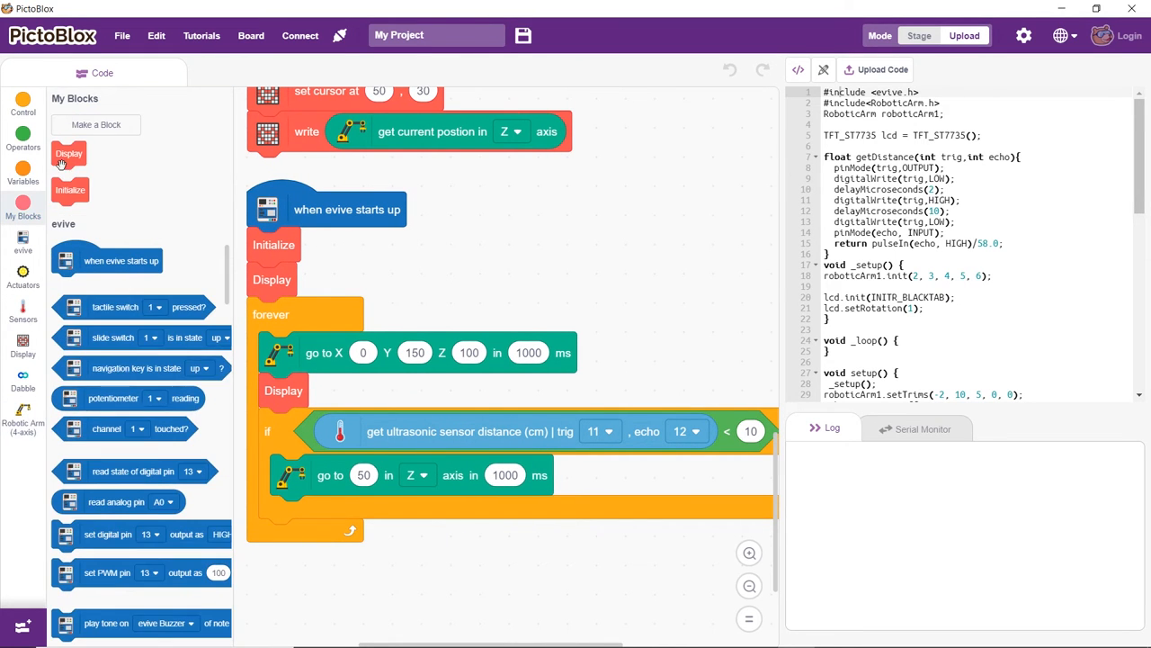
pyautogui.click(22, 418)
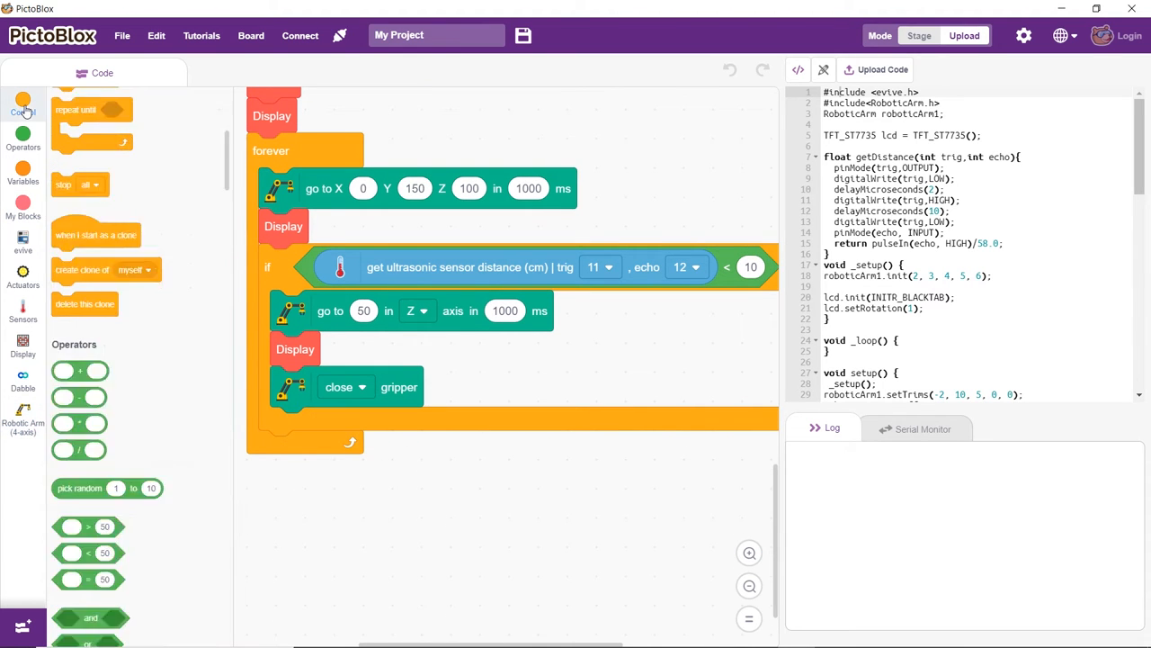
pyautogui.click(23, 104)
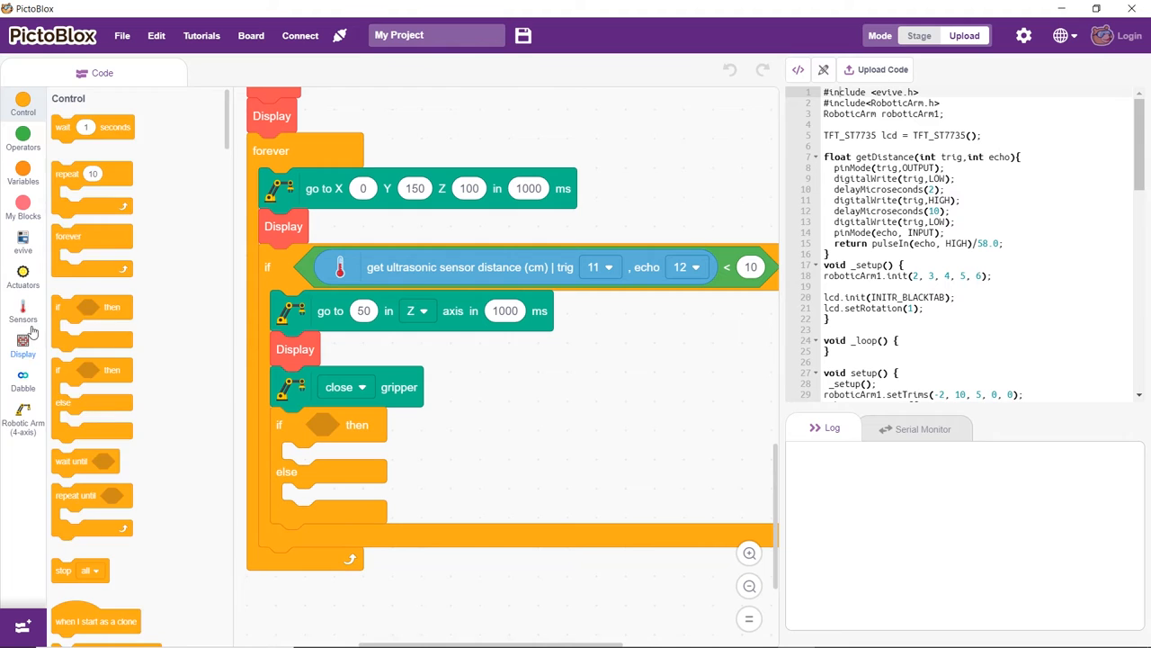
# Step: Branch on IR proximity at pin 10 to move to X 150 or X -150
pyautogui.click(503, 428)
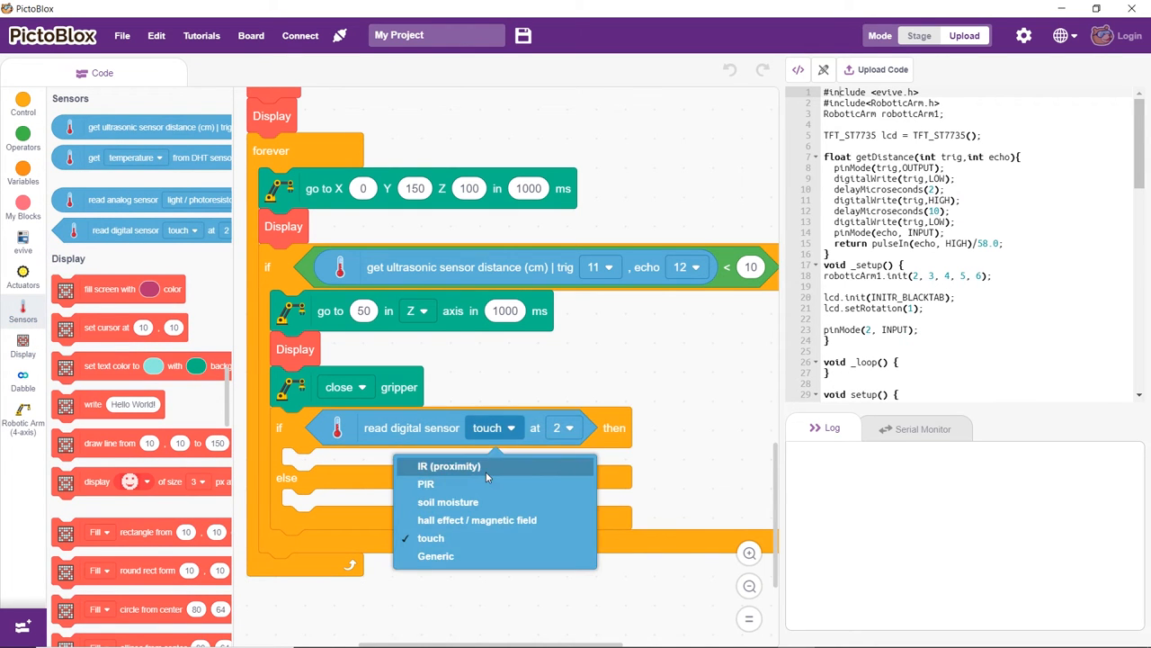
pyautogui.click(448, 465)
pyautogui.write('250')
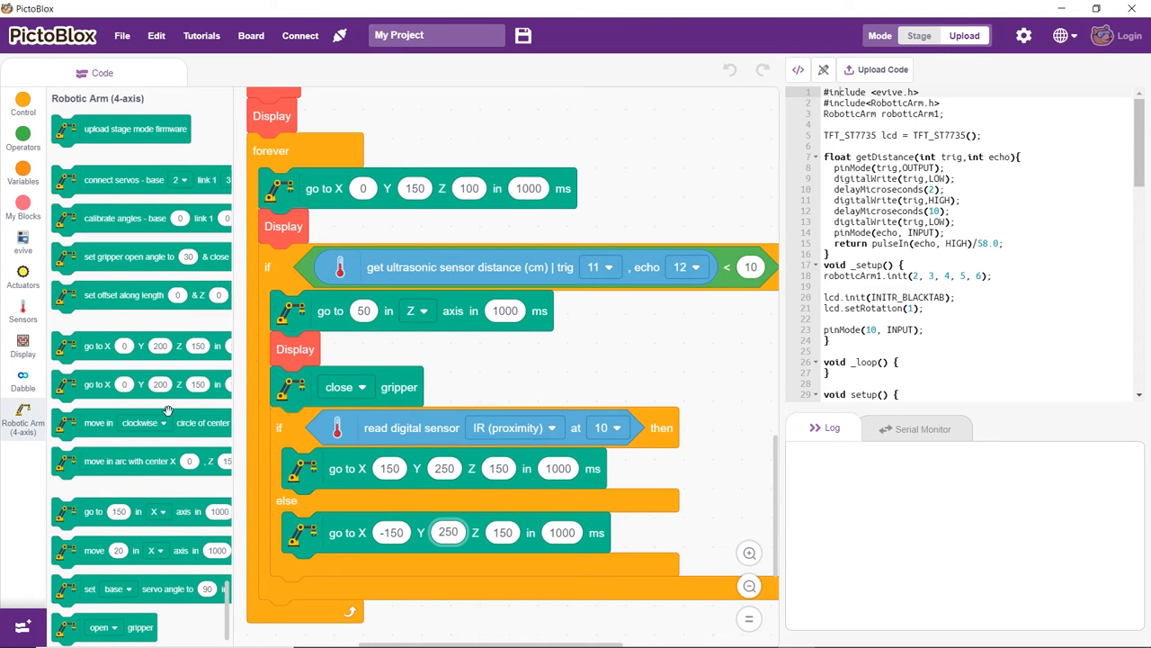
pyautogui.click(22, 207)
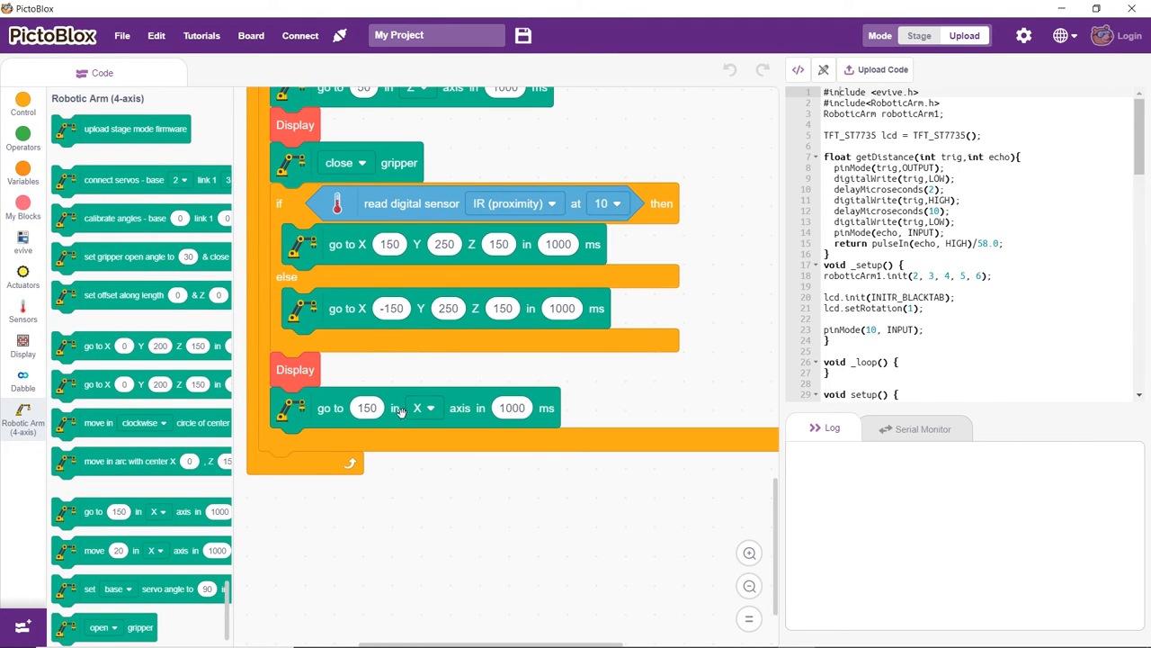
# Step: Raise the arm to Z 100, refresh Display, and add a wait block
pyautogui.click(23, 347)
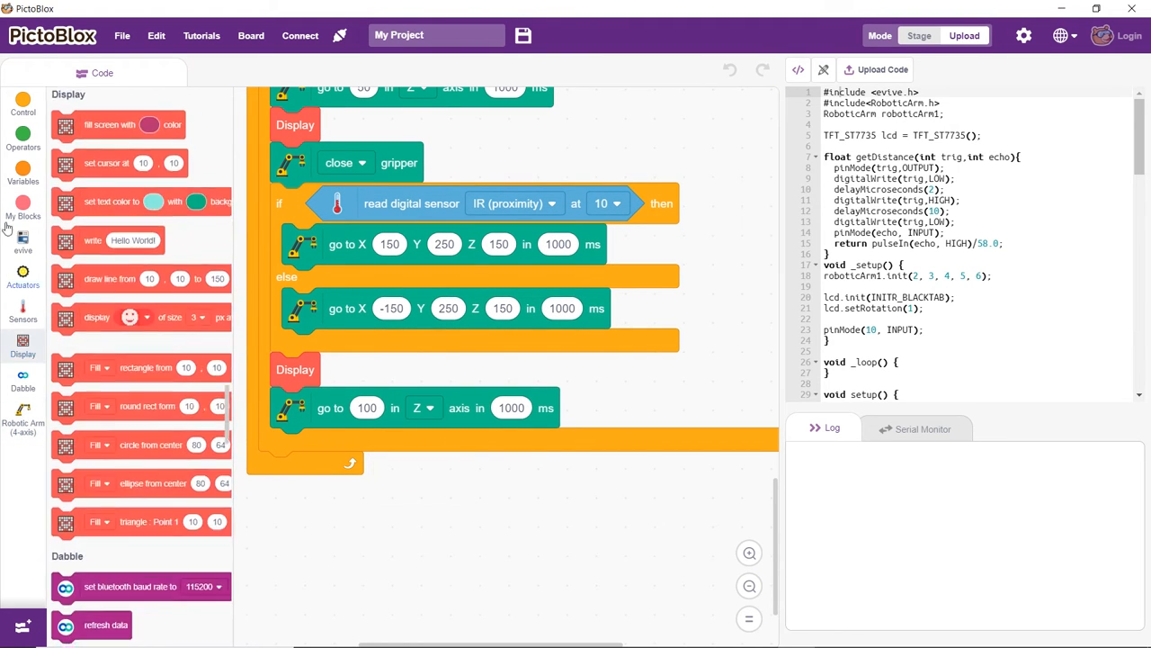
pyautogui.click(23, 208)
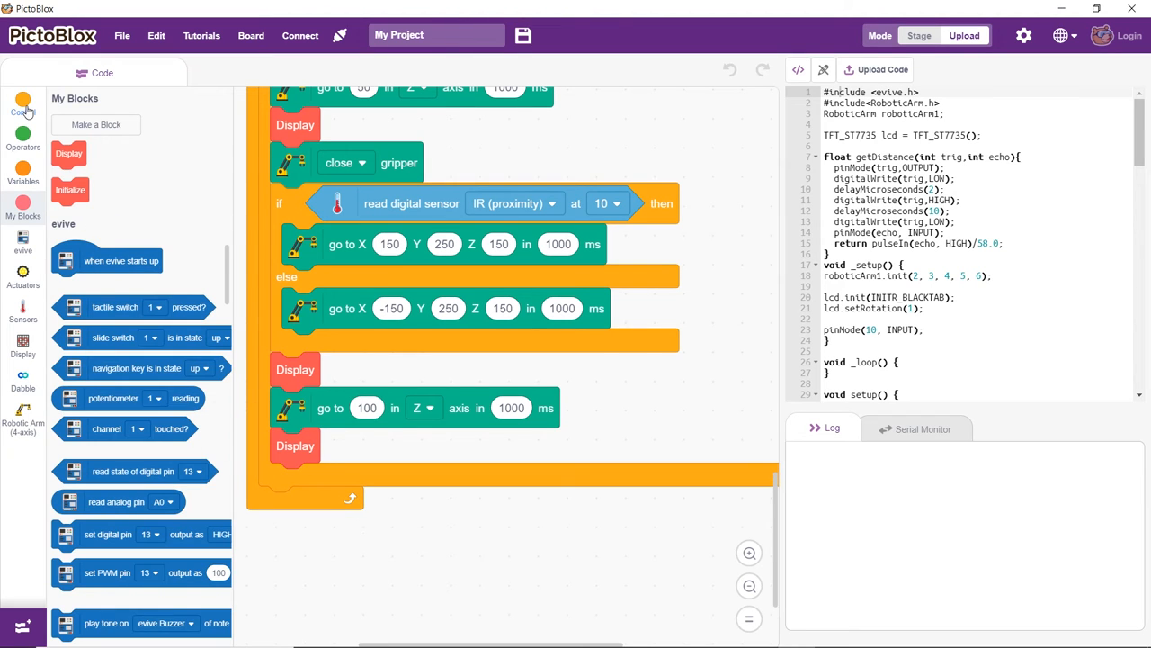
pyautogui.click(22, 105)
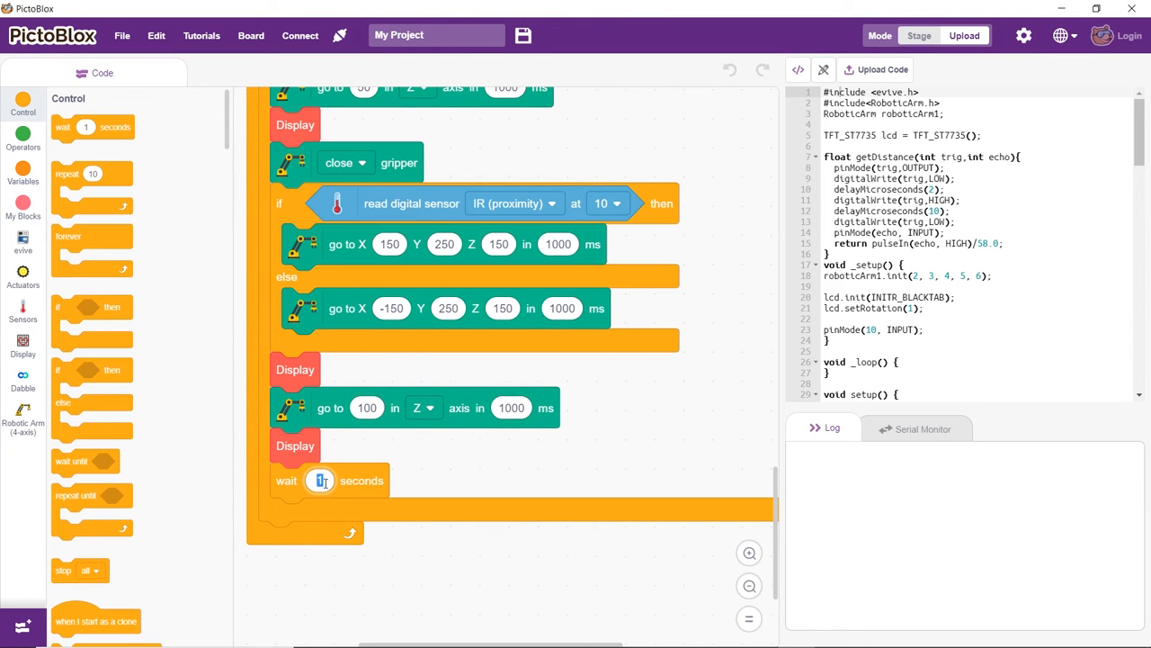